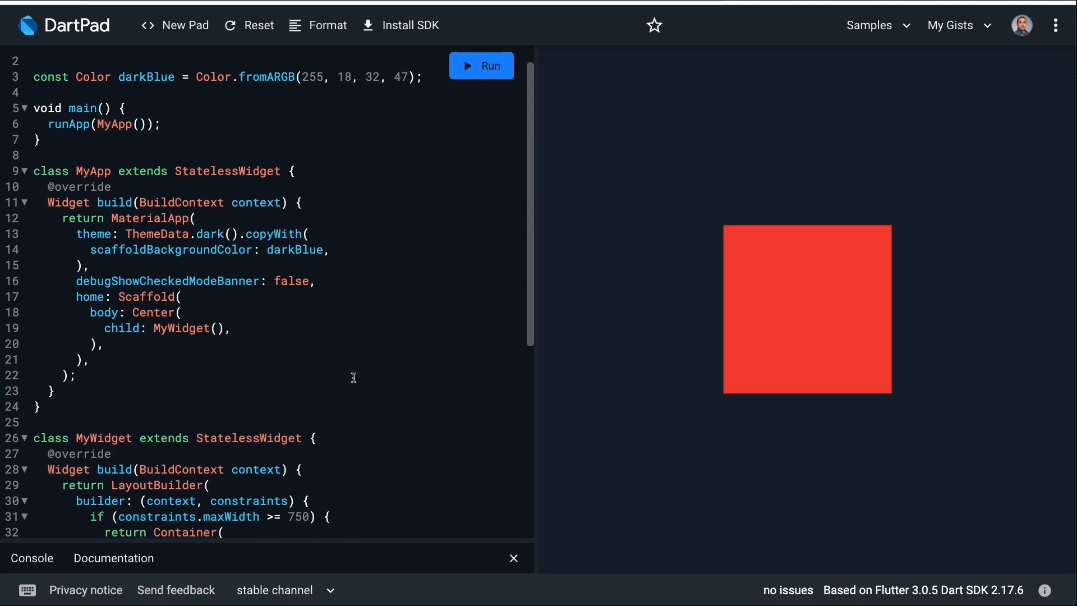
scroll("down", 3)
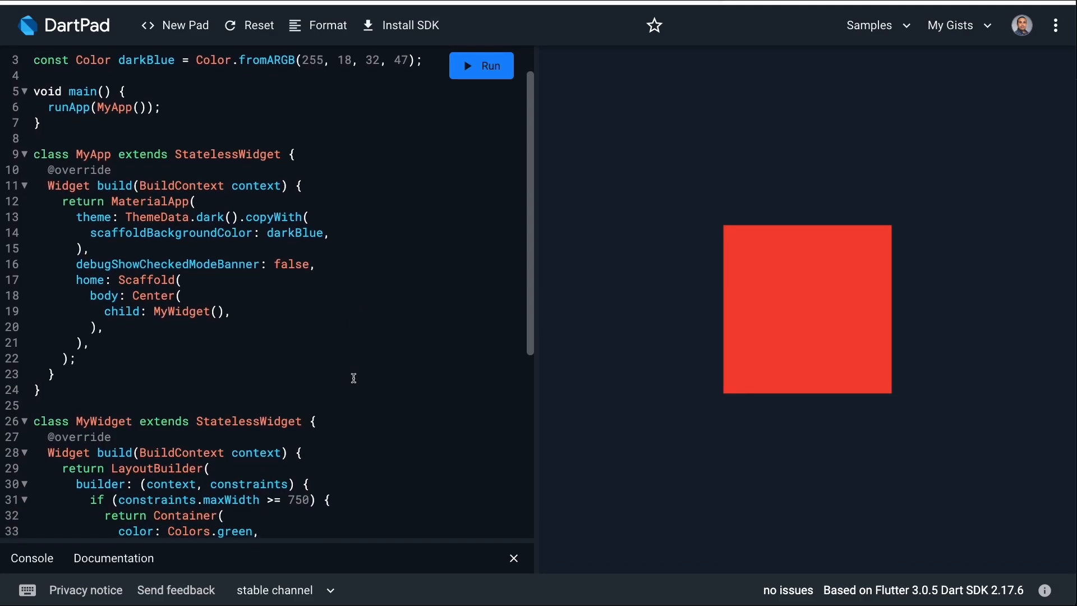
scroll("down", 3)
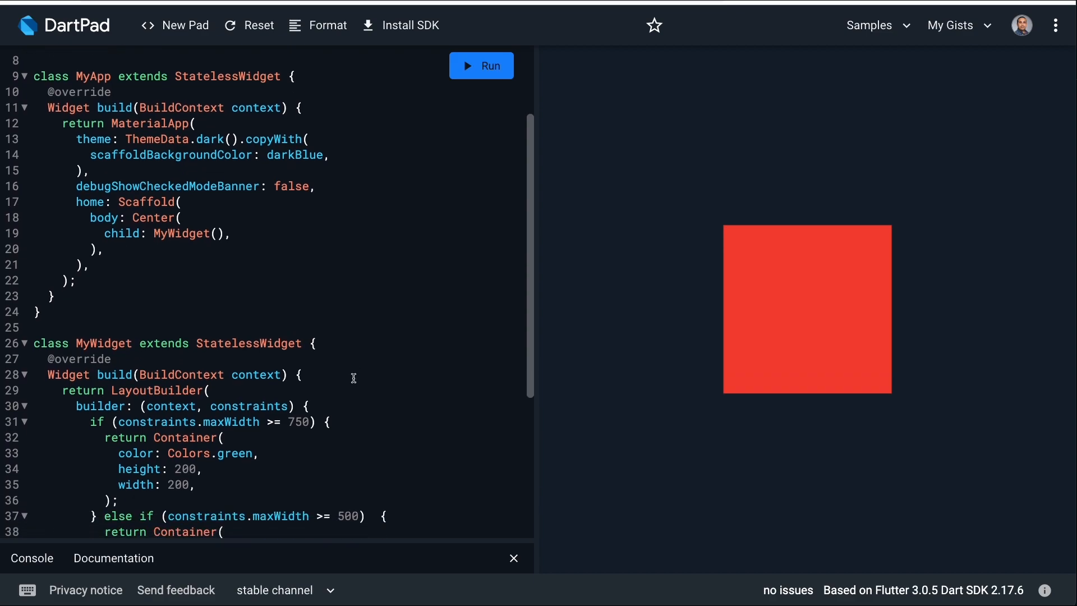
scroll("down", 3)
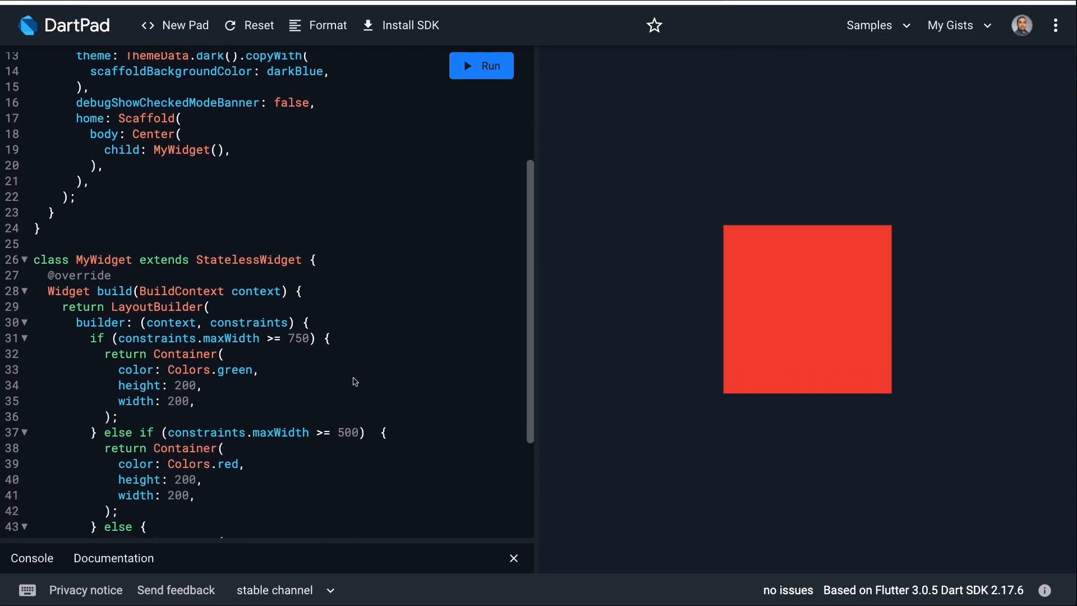
scroll("down", 3)
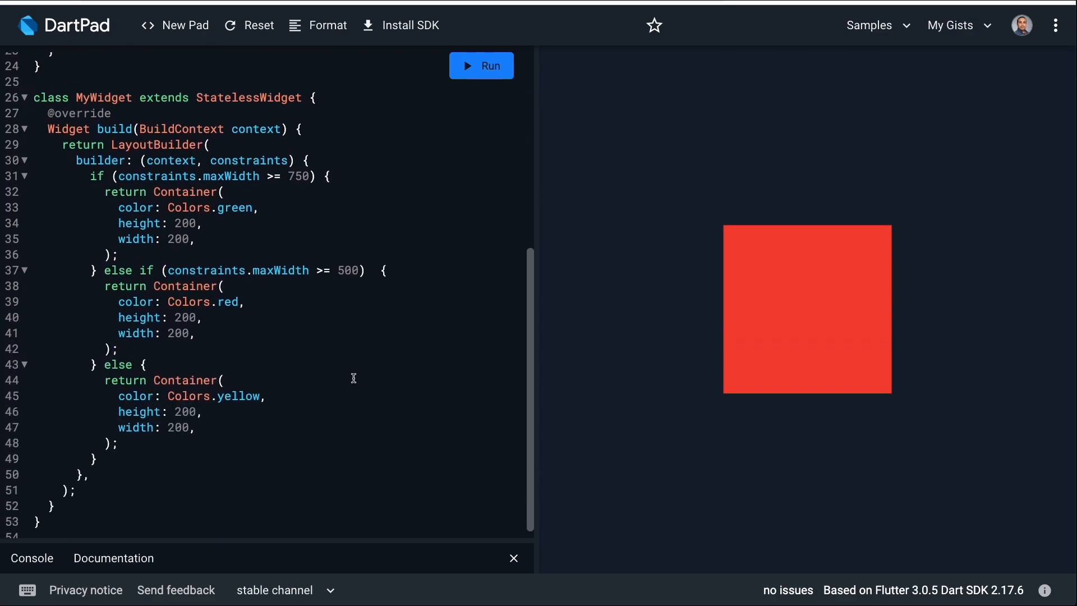
scroll("up", 3)
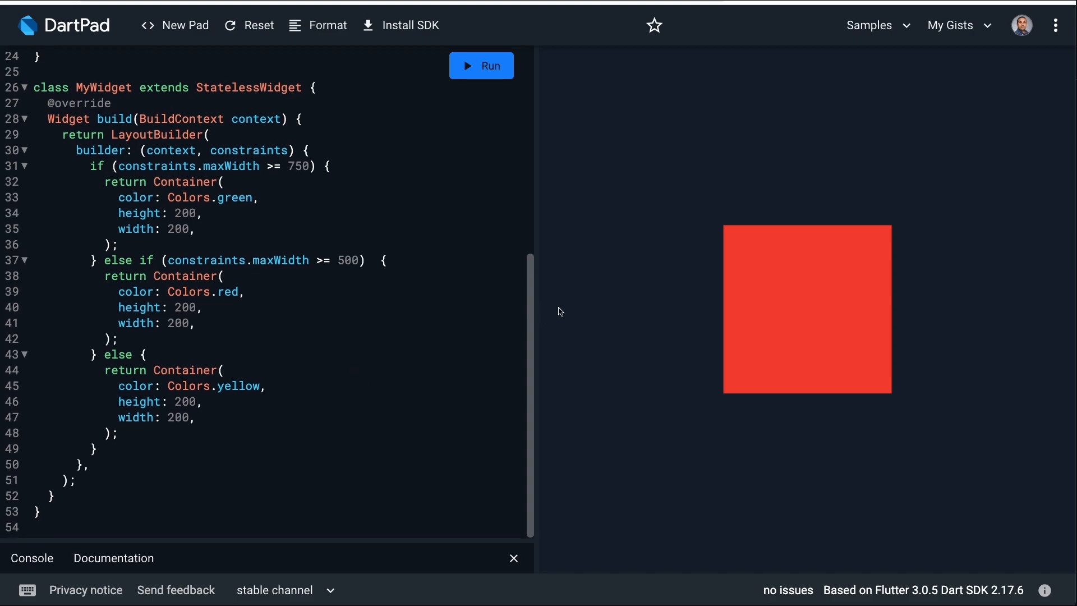
scroll("up", 3)
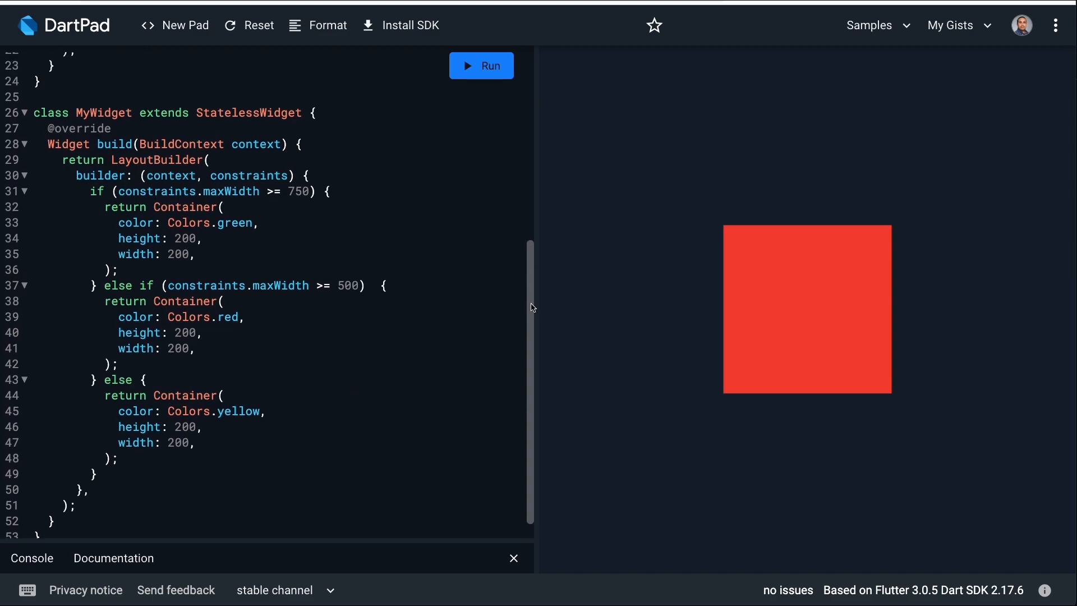
scroll("up", 3)
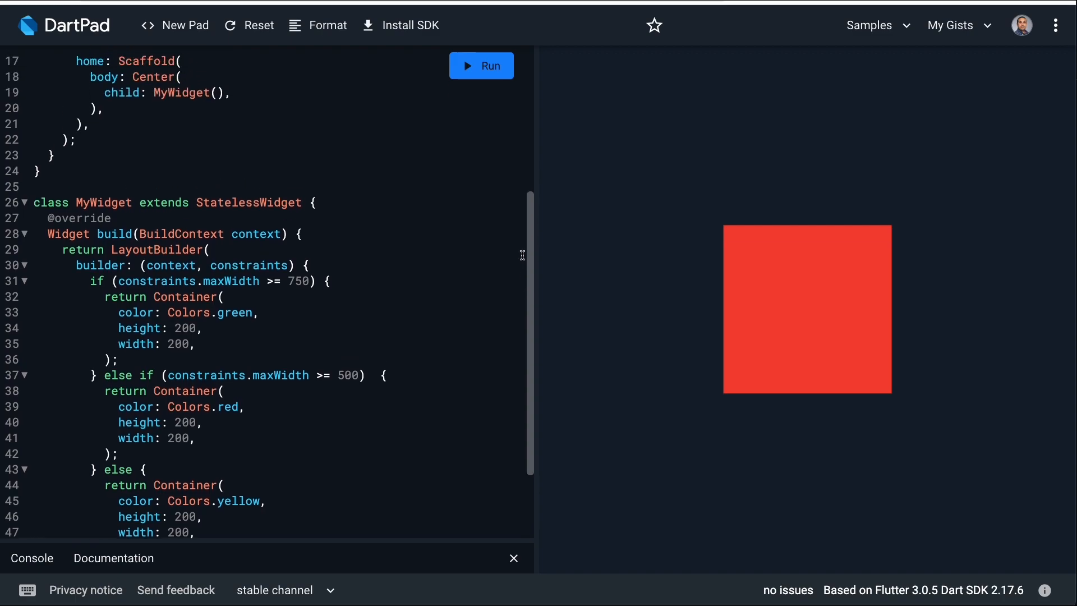
scroll("up", 3)
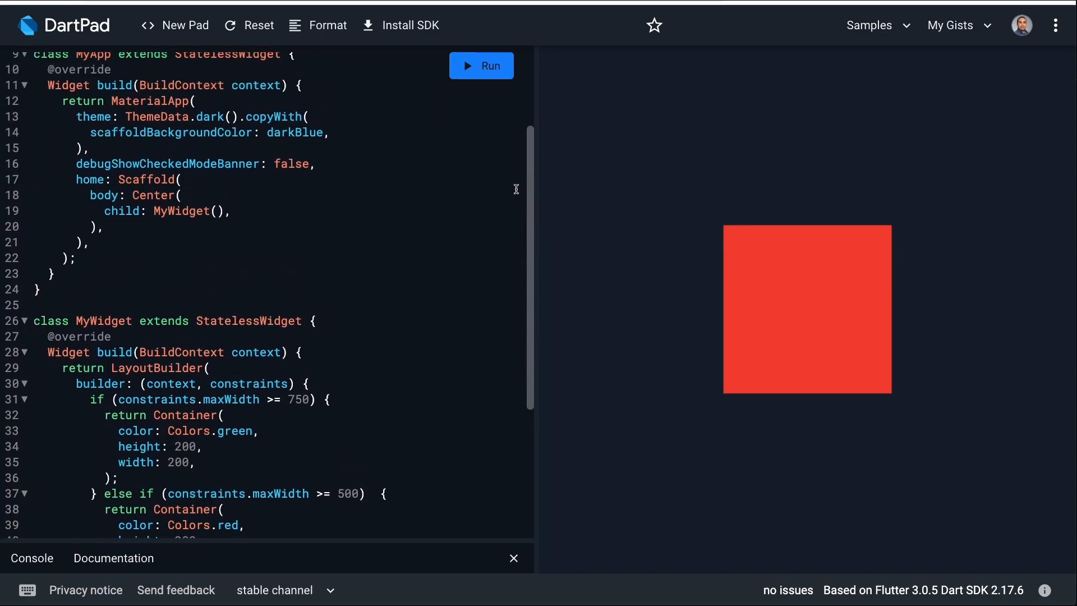
scroll("up", 3)
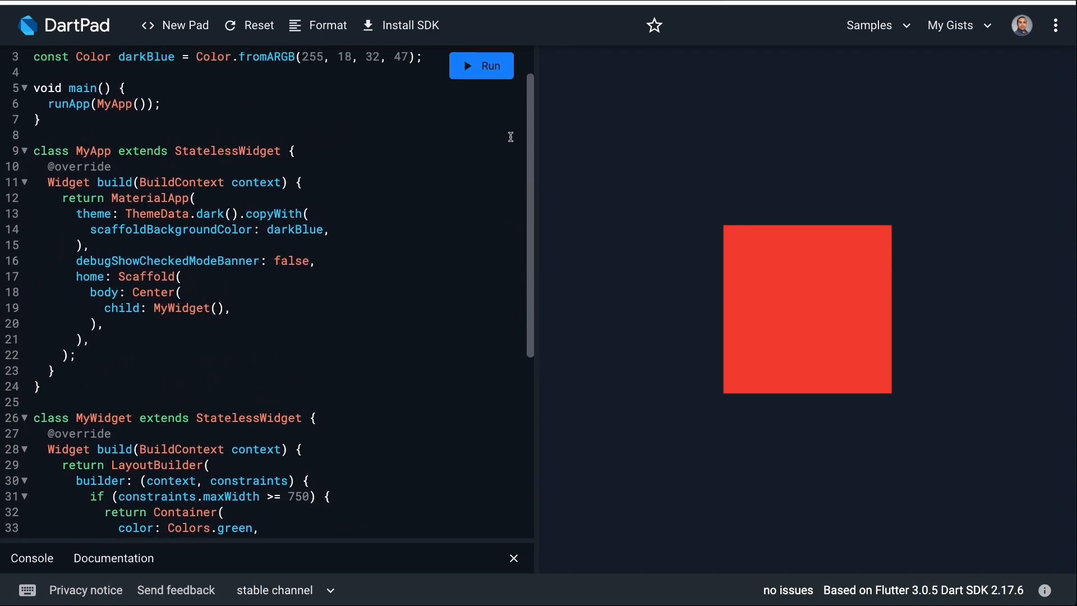
scroll("up", 3)
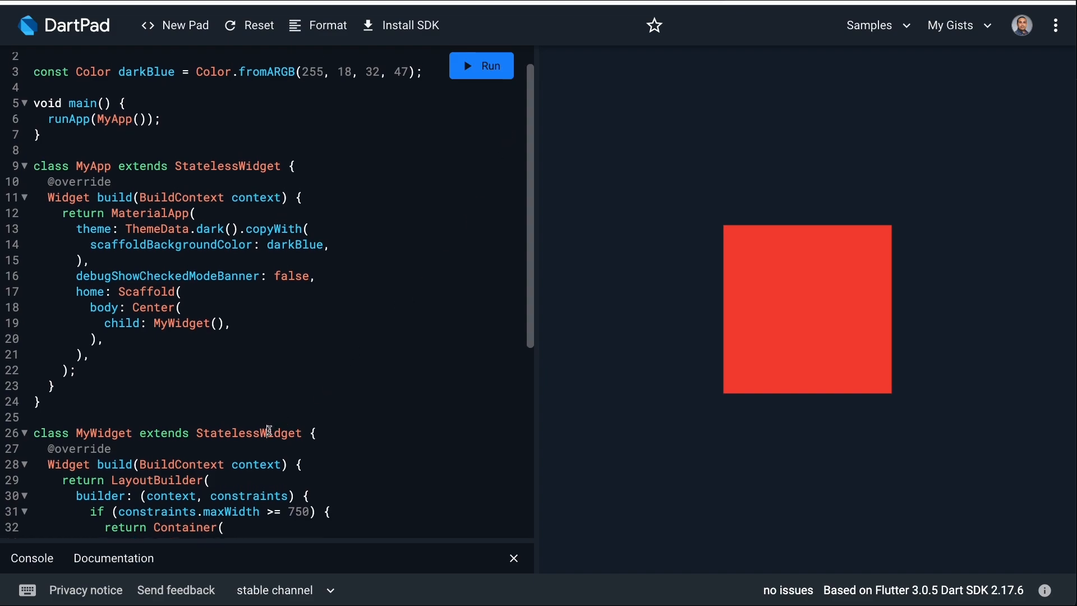
double_click(248, 432)
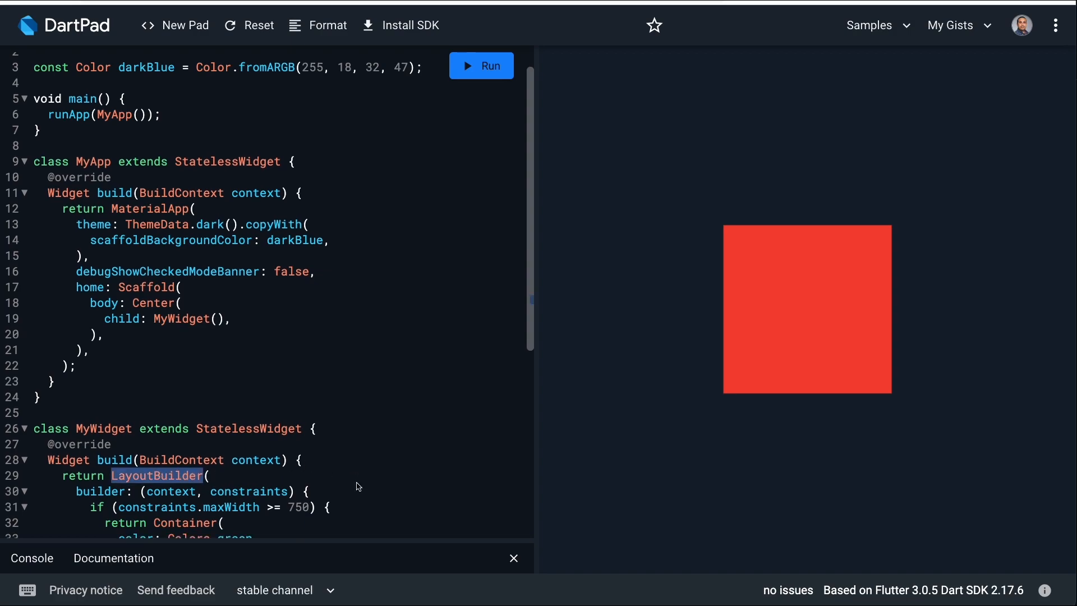
scroll("down", 3)
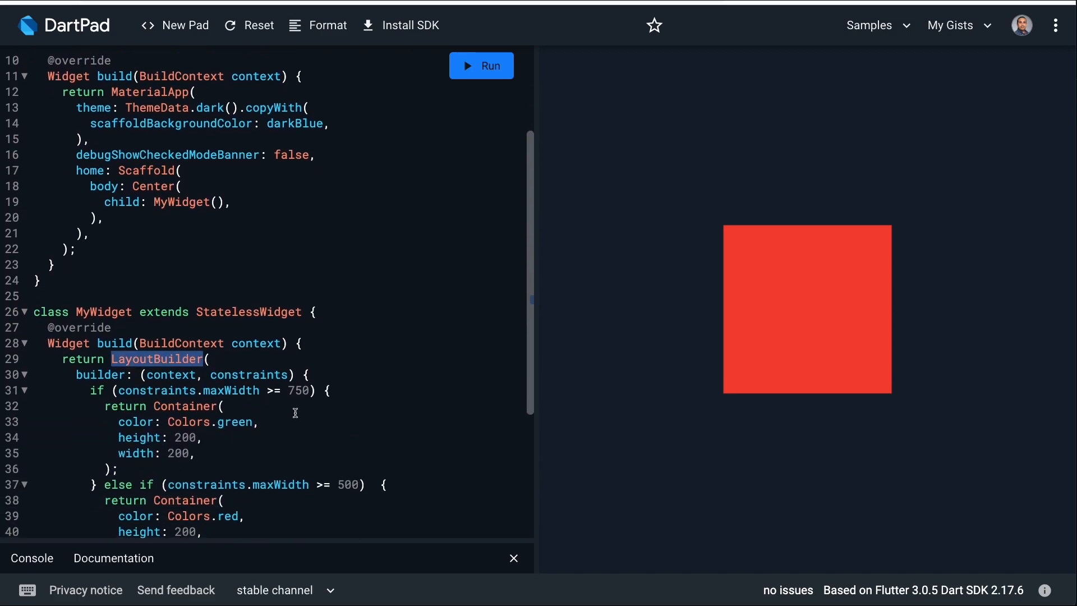
double_click(249, 374)
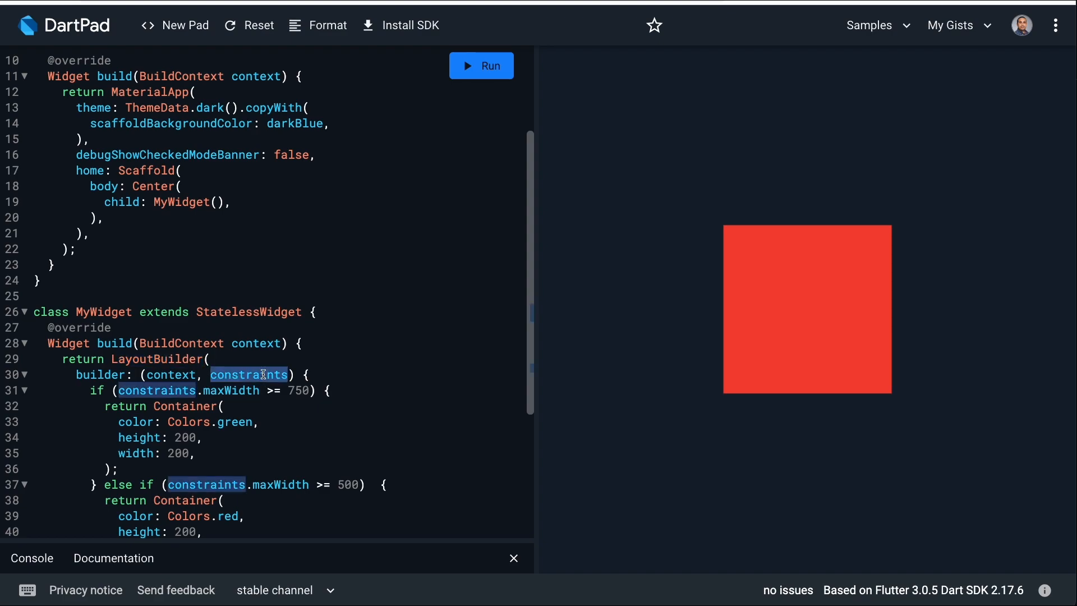
mouse_move(326, 447)
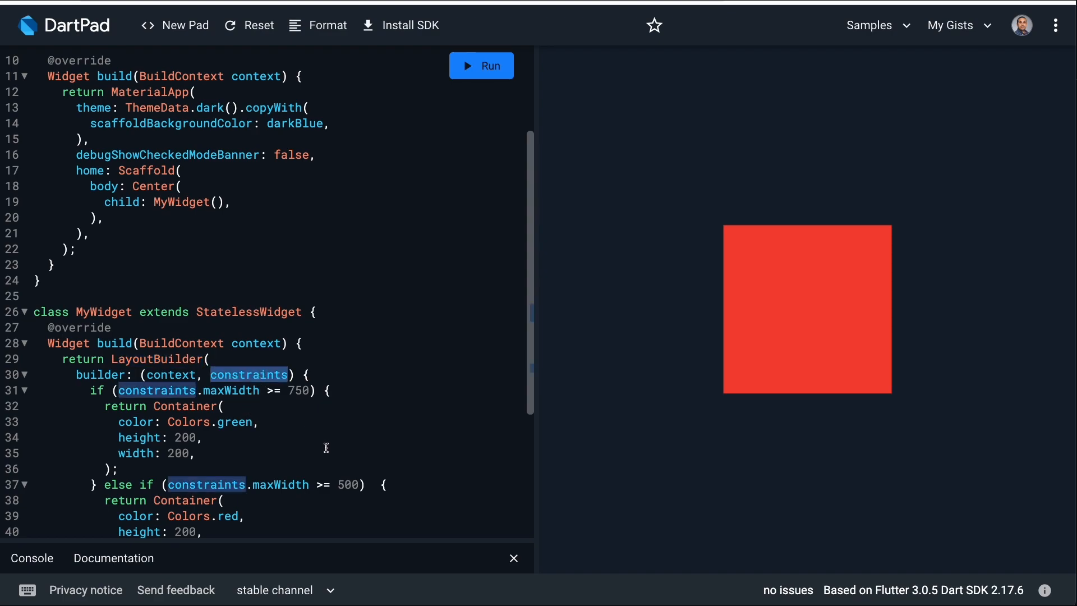
scroll("down", 3)
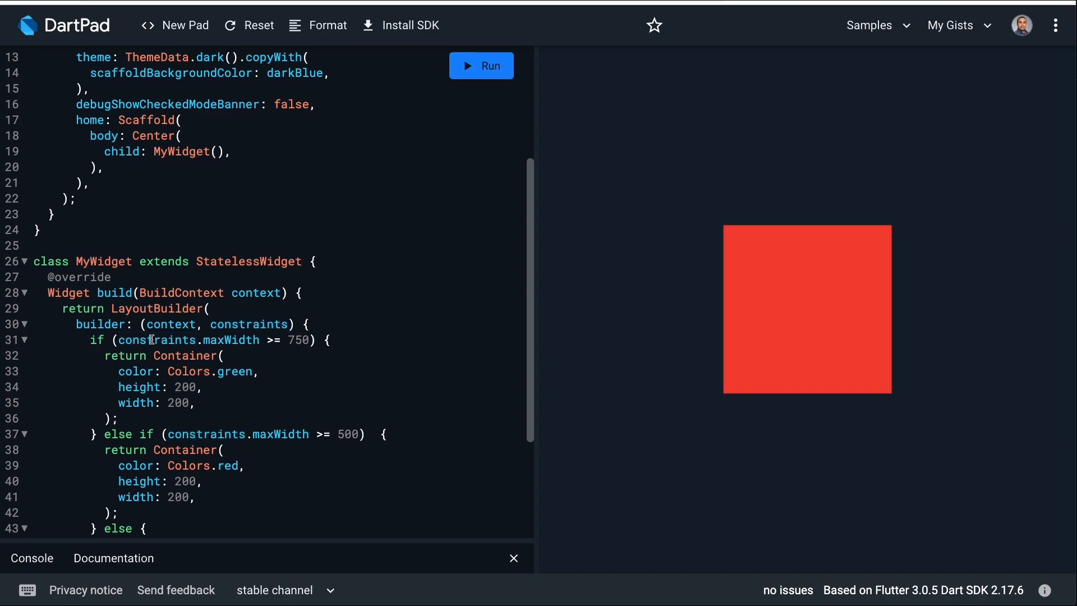
double_click(297, 339)
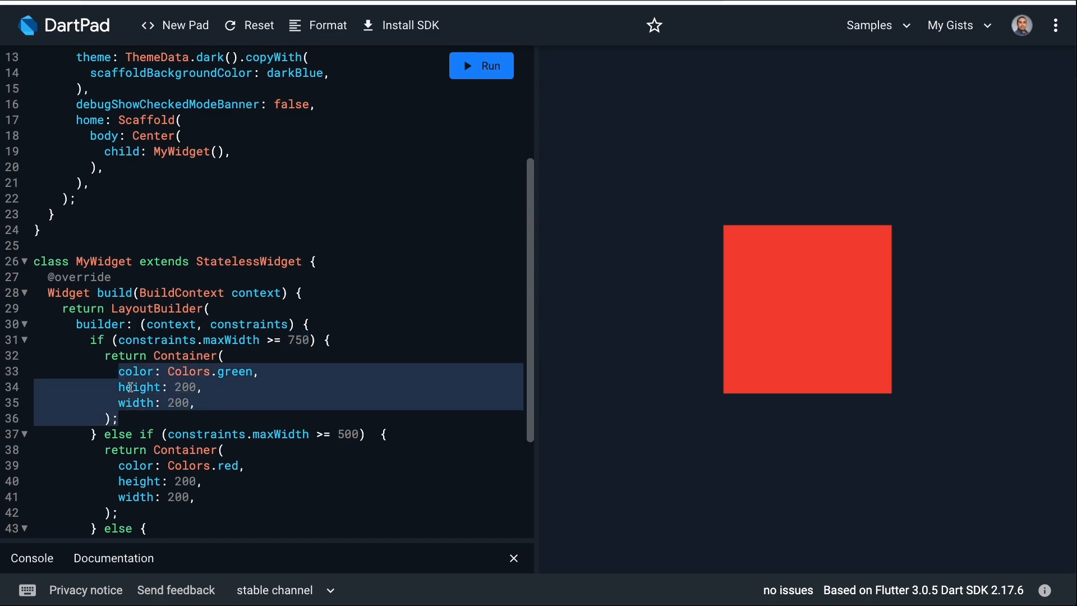
left_click(327, 456)
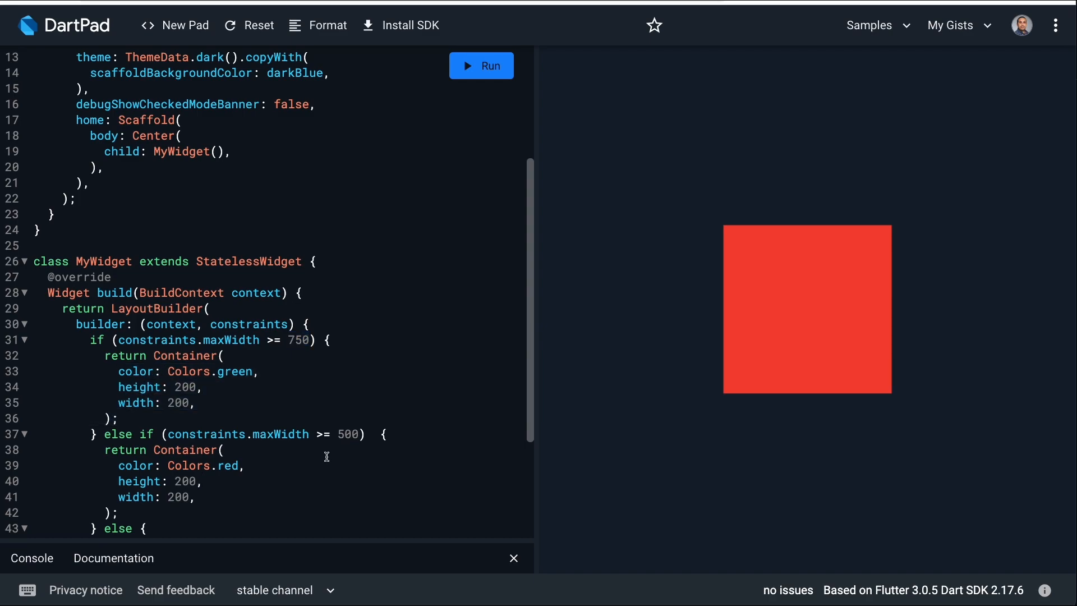
double_click(348, 434)
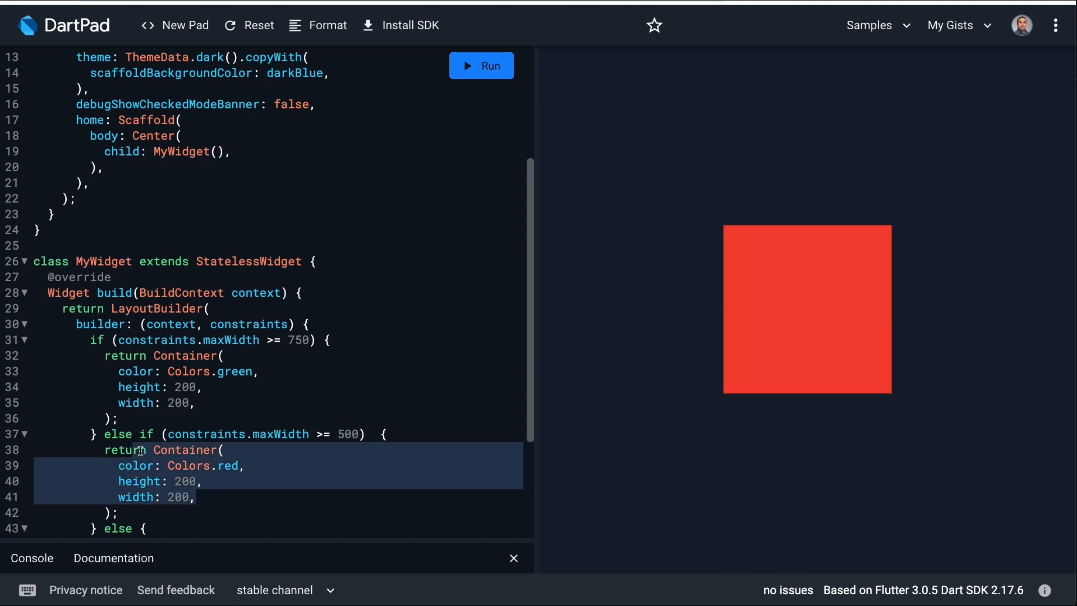
mouse_move(337, 523)
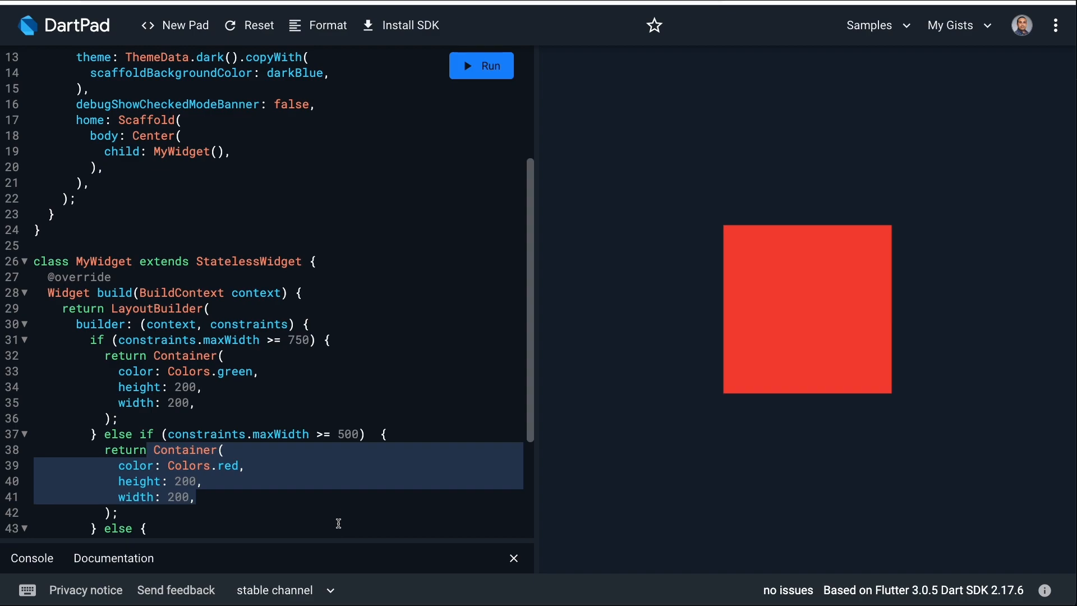
scroll("down", 3)
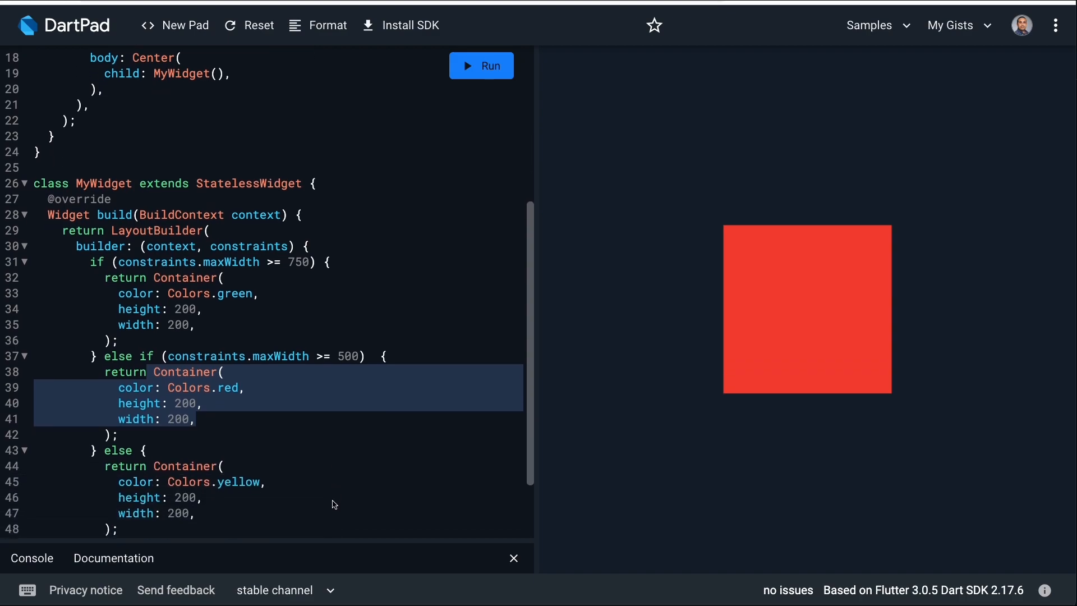
scroll("down", 3)
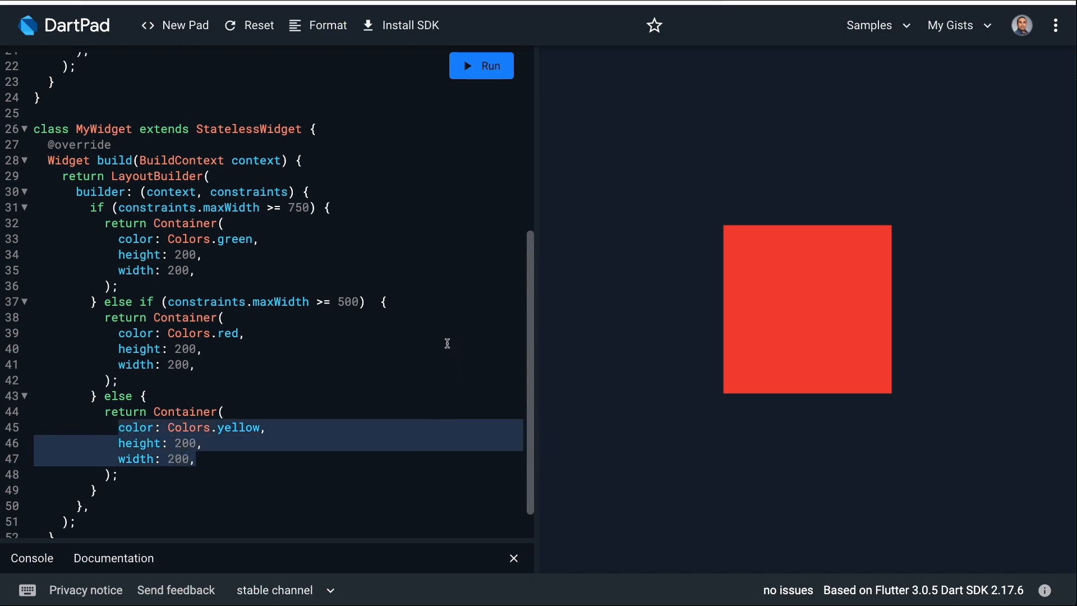
left_click(505, 339)
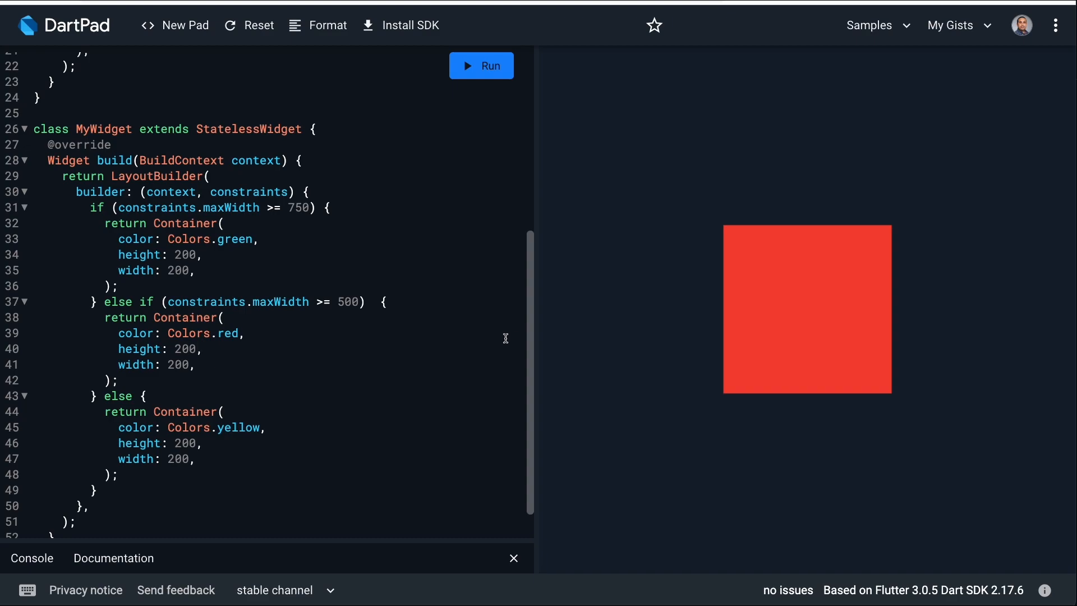